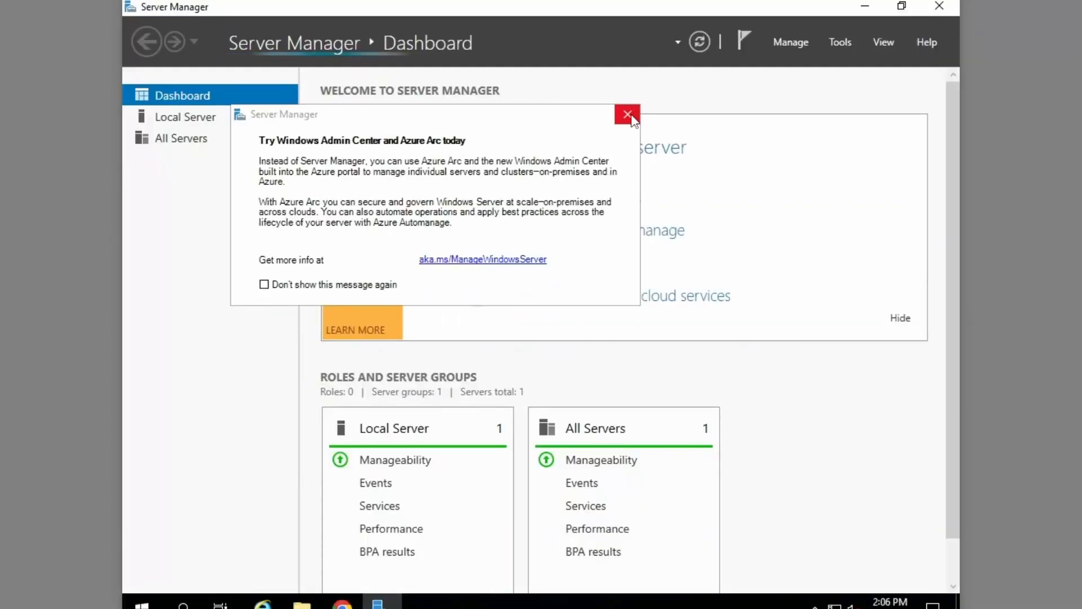
- Dismiss the Windows Admin Center and inventory notices, then launch Add Roles and Features
{"action": "left_click", "coordinate": [623, 114]}
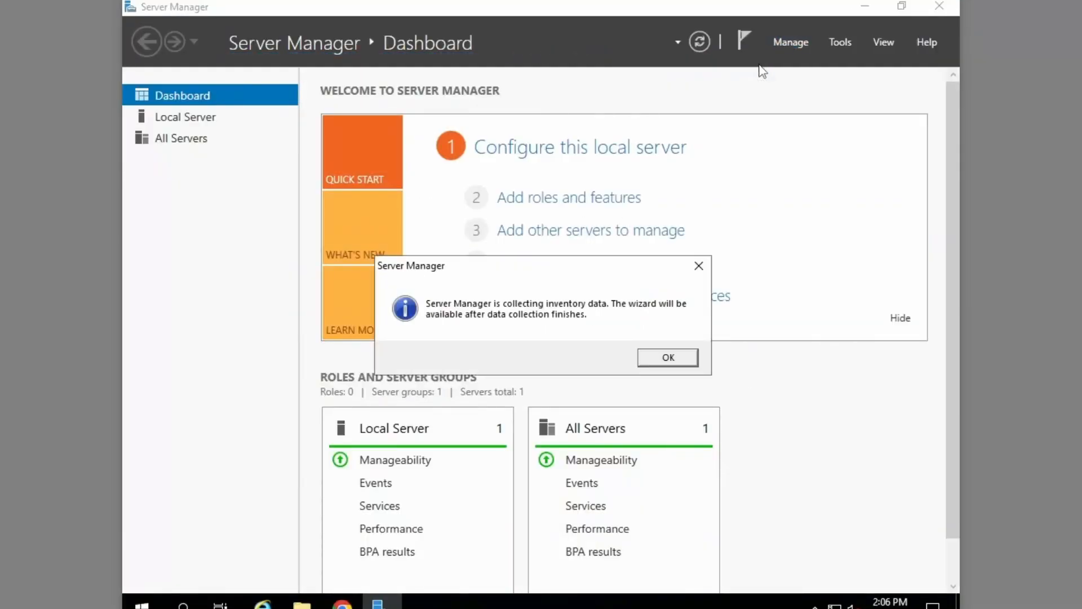
{"action": "left_click", "coordinate": [667, 358]}
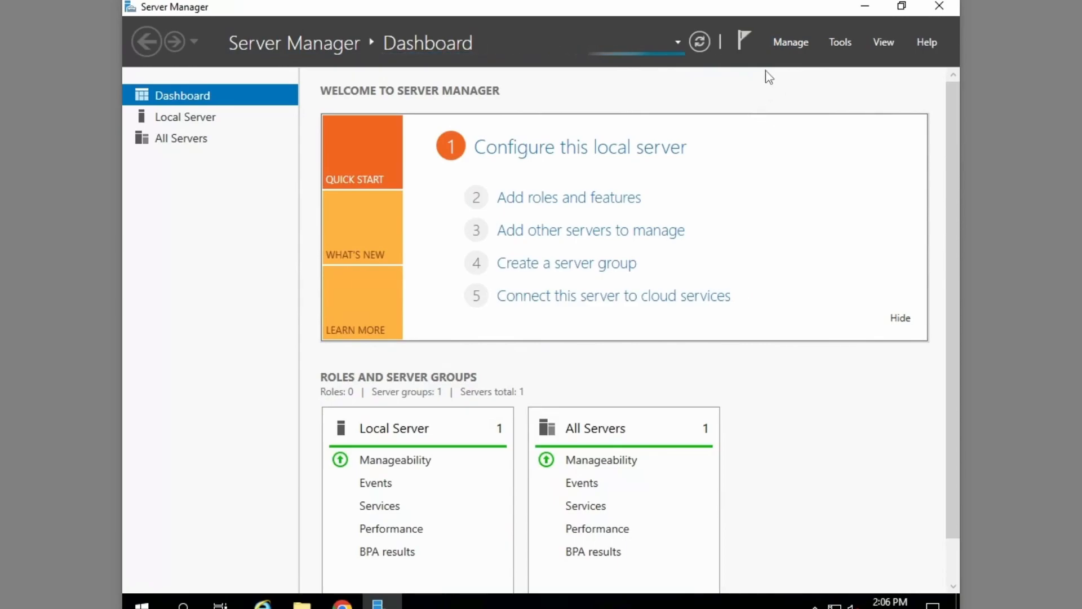
{"action": "left_click", "coordinate": [569, 197]}
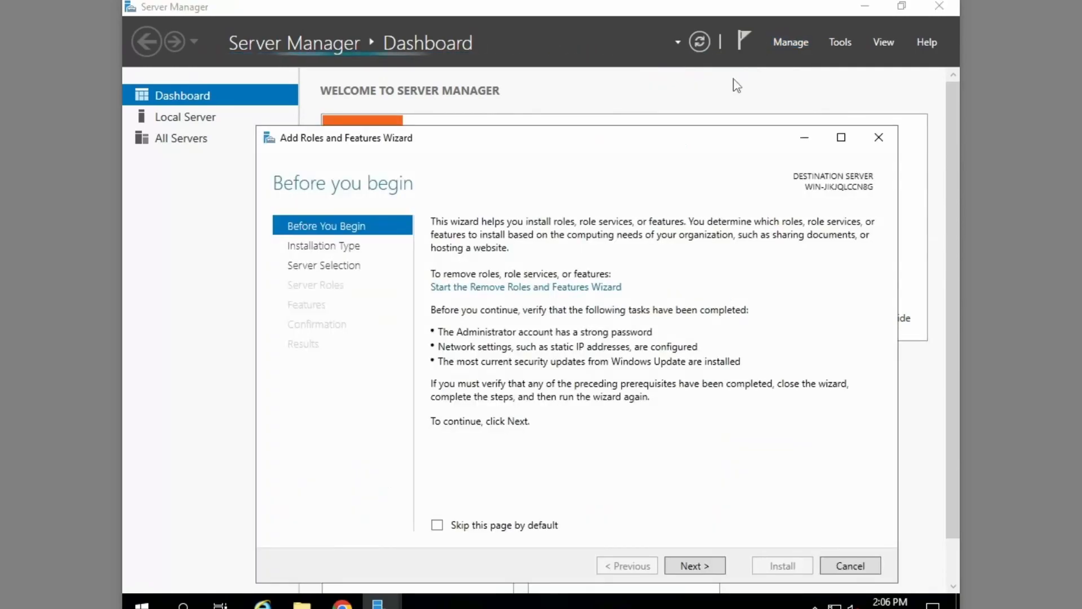
- Add the Web Server (IIS) role with its required management tools and start installing
{"action": "left_click", "coordinate": [696, 566]}
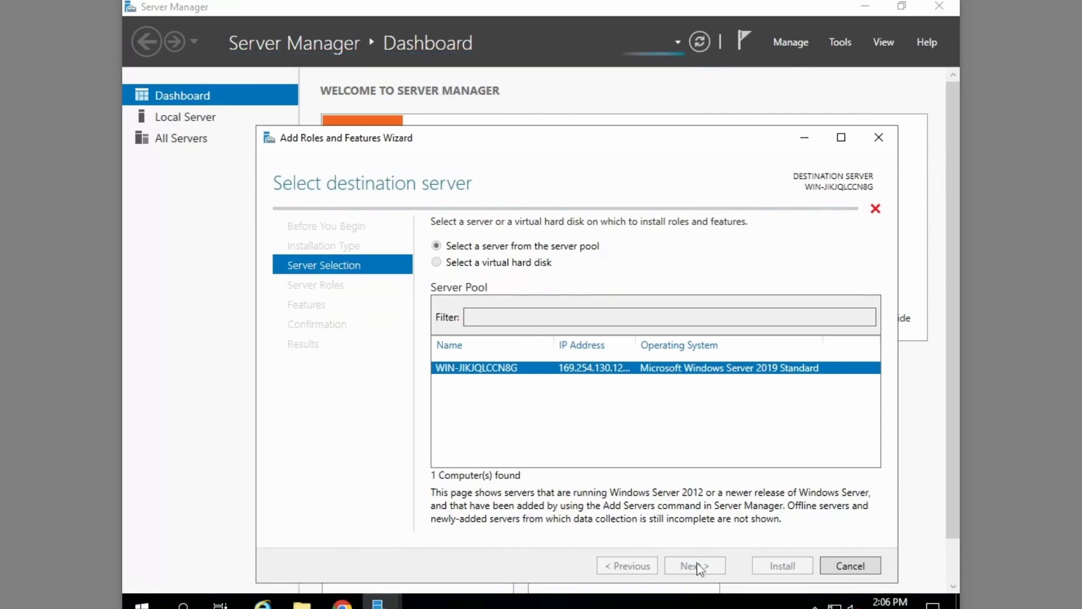
{"action": "mouse_move", "coordinate": [693, 503]}
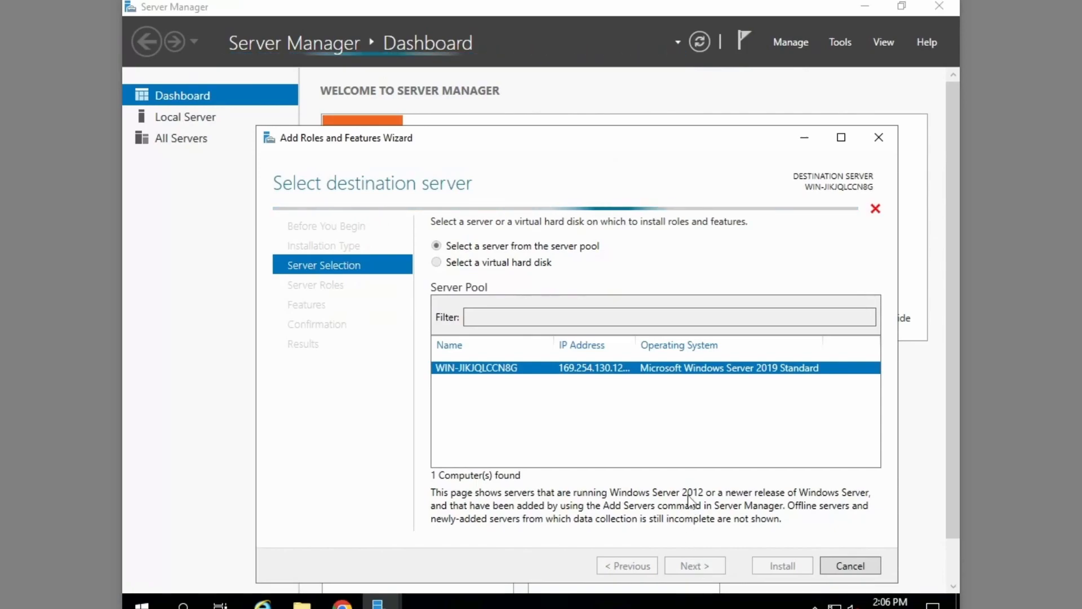
{"action": "mouse_move", "coordinate": [690, 483]}
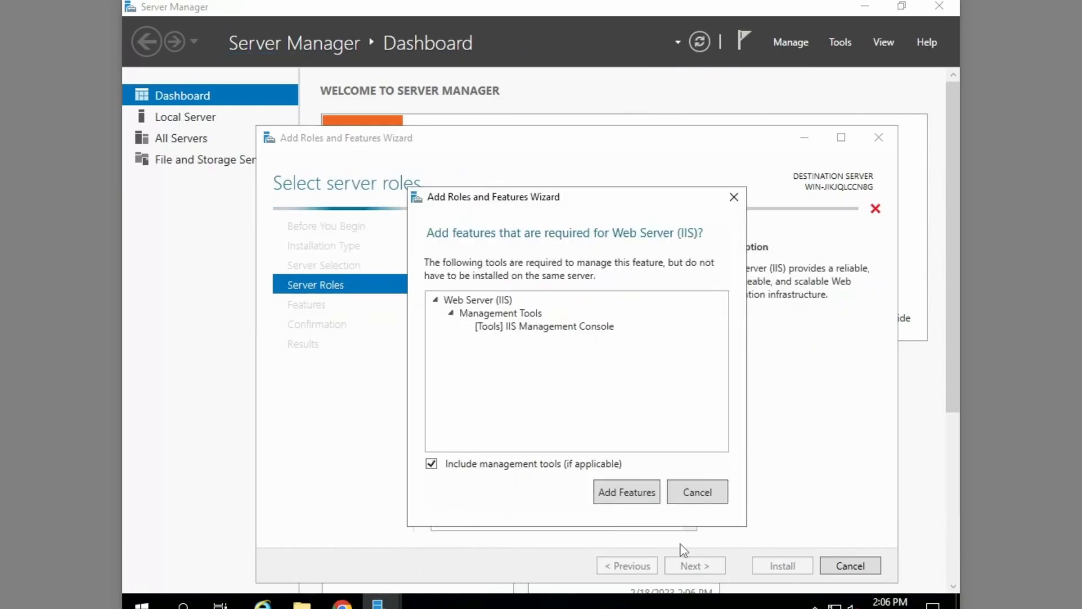
{"action": "left_click", "coordinate": [626, 492]}
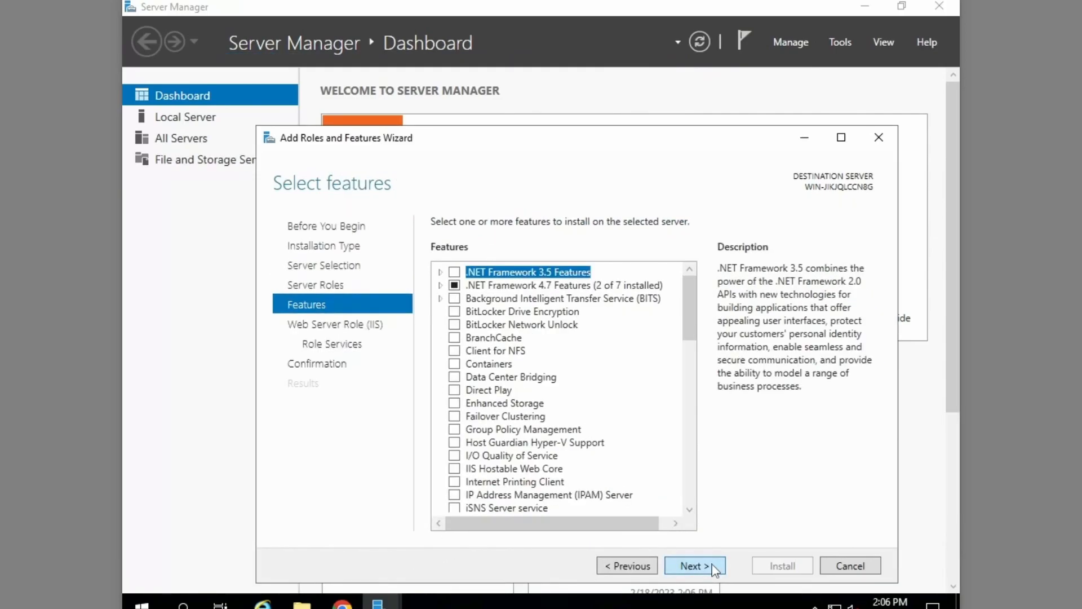
{"action": "left_click", "coordinate": [694, 566]}
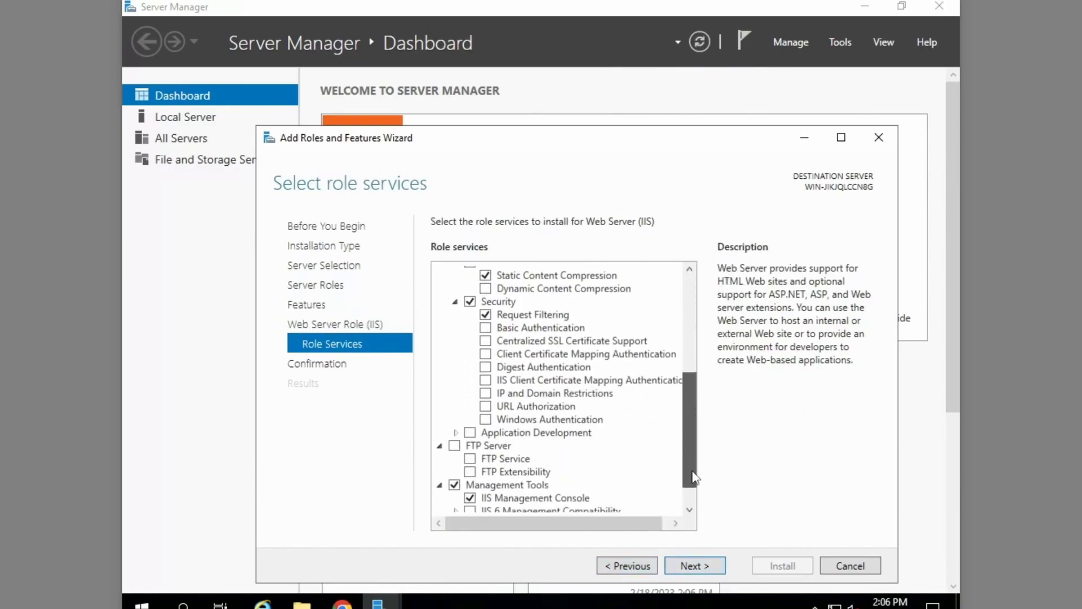
{"action": "left_click", "coordinate": [695, 566]}
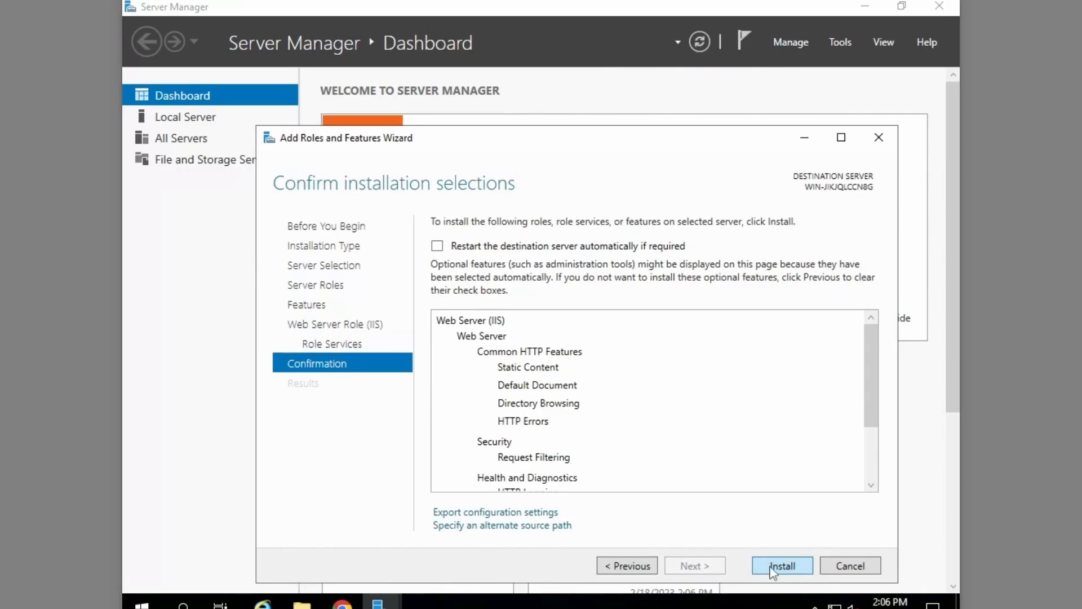
{"action": "left_click", "coordinate": [782, 566]}
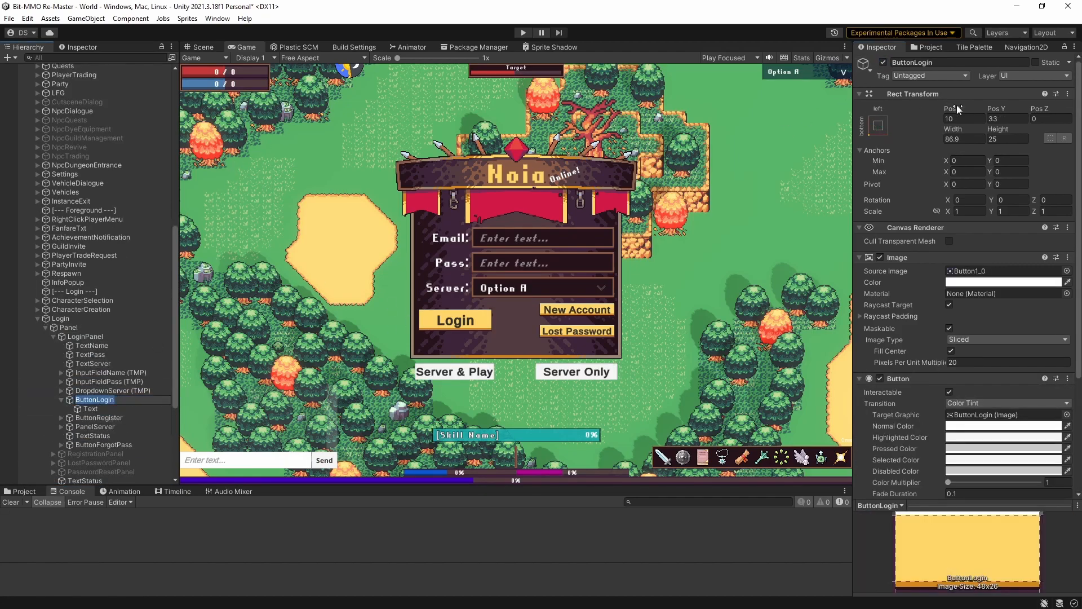
- Position the ButtonLogin Rect Transform at X 20.38, Y 46.27
{"action": "type", "text": "20.38"}
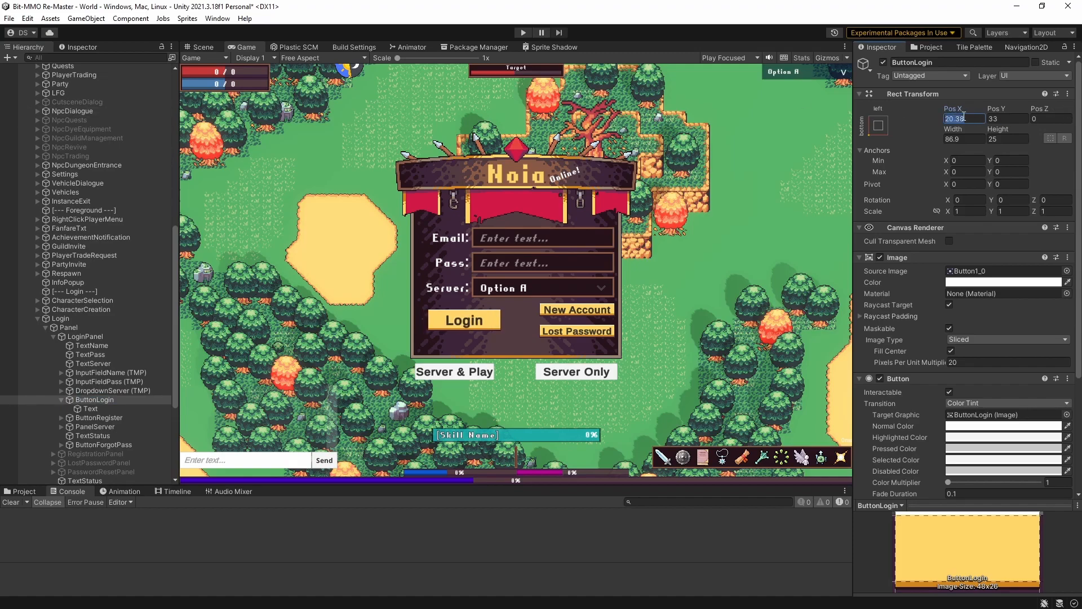
{"action": "type", "text": "46.27"}
{"action": "type", "text": "rsdfsdfsfsdfsfsd"}
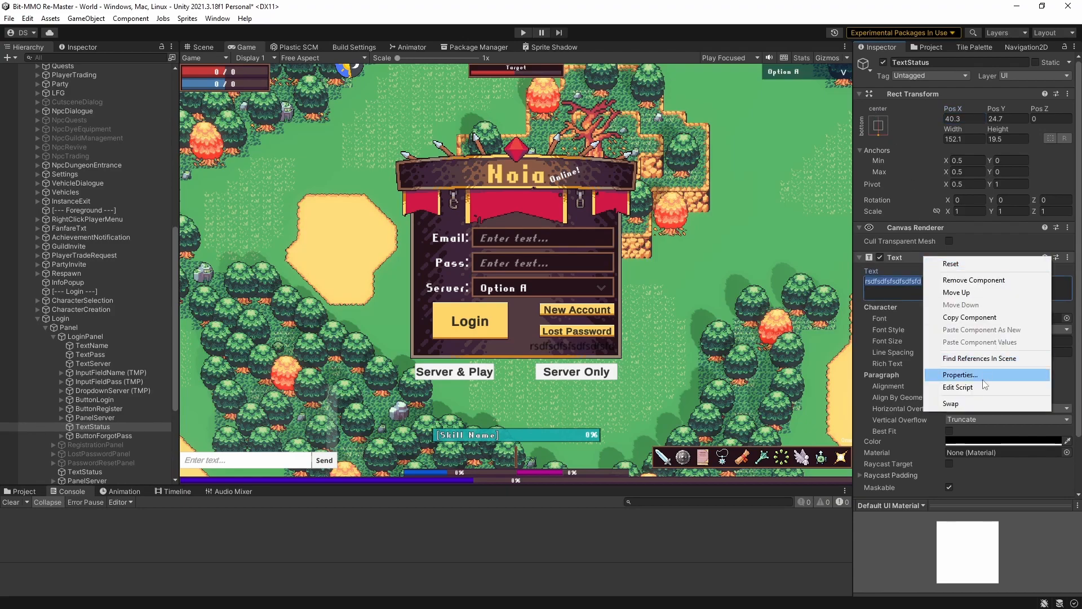
- Convert the status message to bold white TextMeshPro text with the CraftPixNet Survival Kit font
{"action": "left_click", "coordinate": [960, 374]}
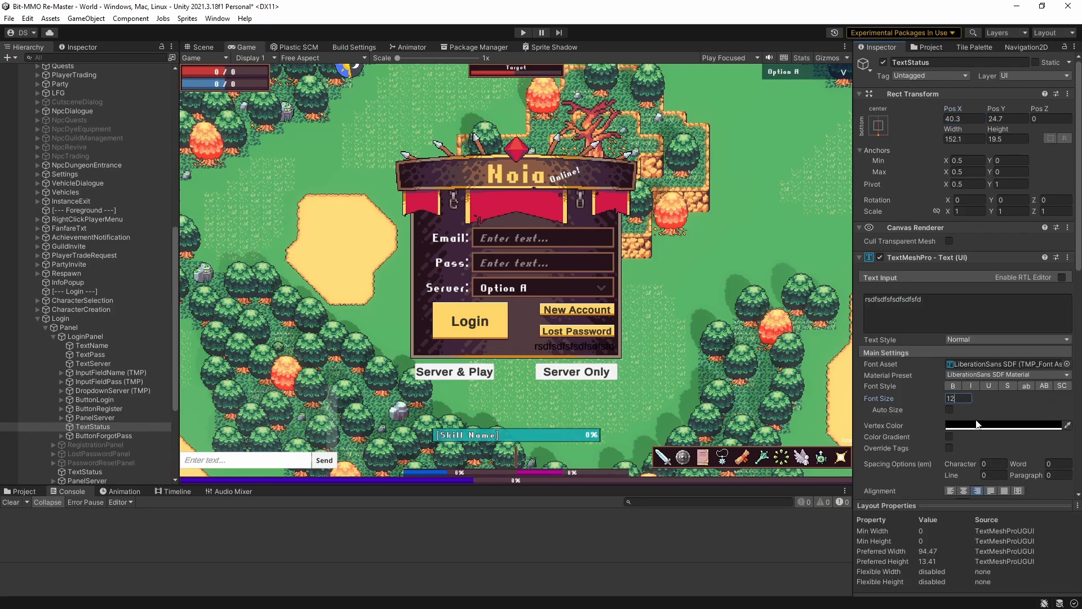
{"action": "left_click", "coordinate": [953, 385]}
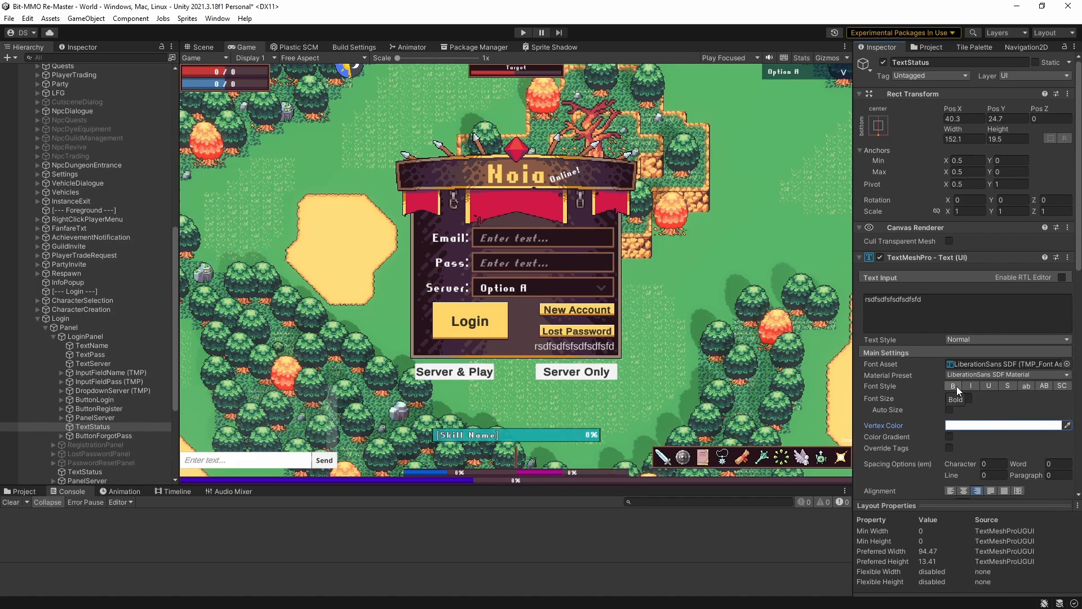
{"action": "left_click", "coordinate": [1008, 364]}
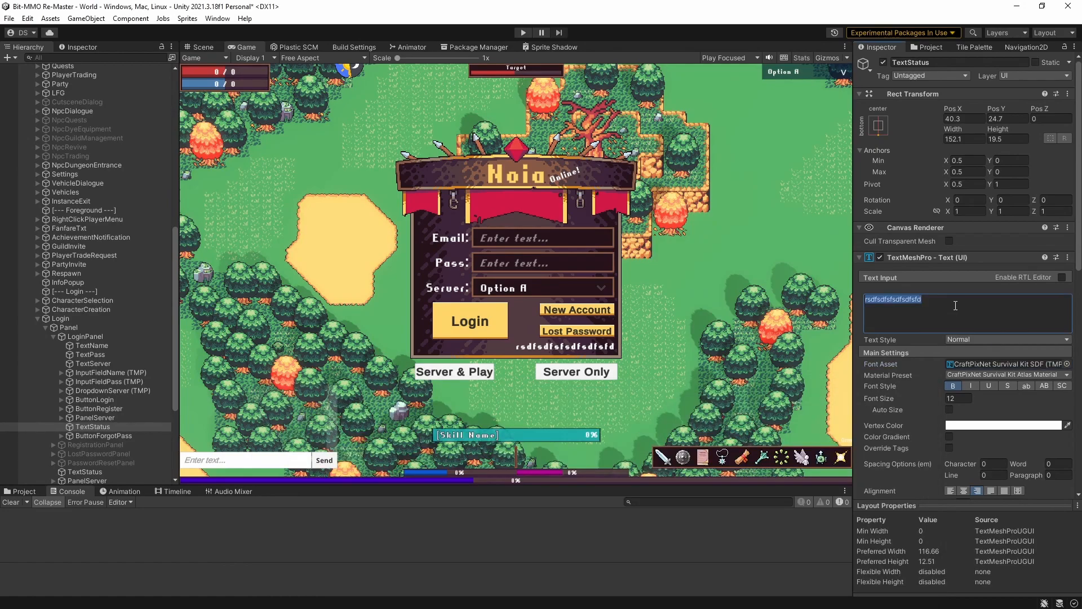
{"action": "left_click", "coordinate": [60, 318]}
{"action": "type", "text": "der"}
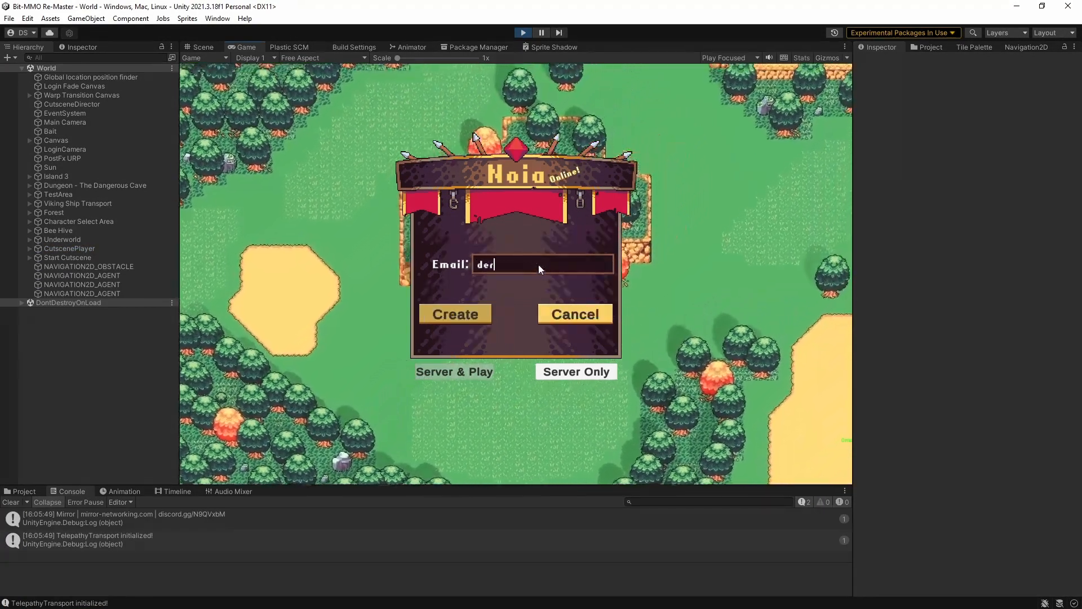
- In Play mode, register an email, change the password with the code, log in and create a character
{"action": "left_click", "coordinate": [454, 314]}
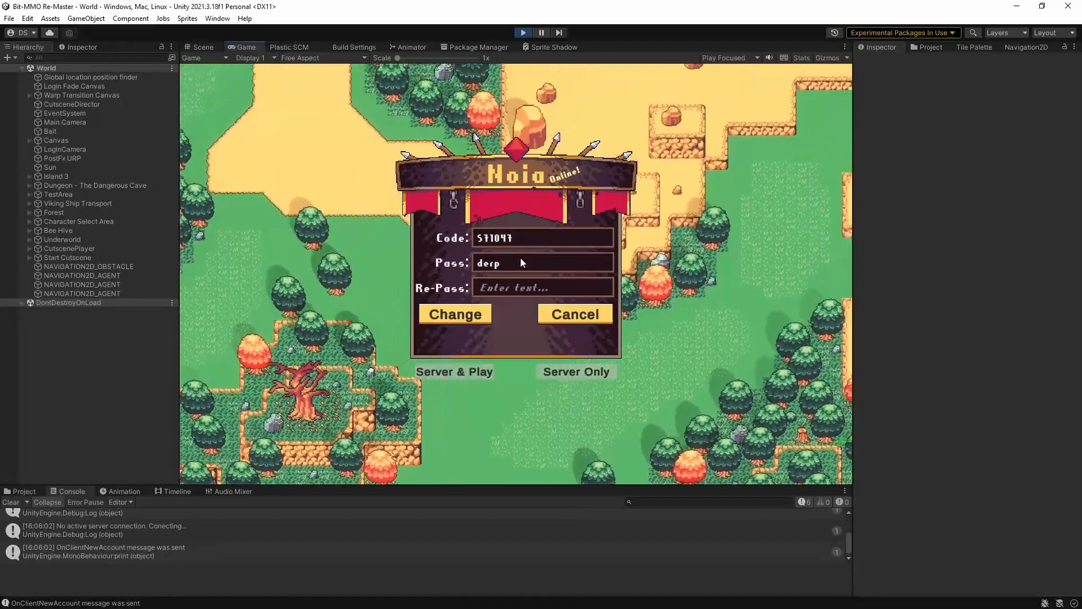
{"action": "left_click", "coordinate": [575, 315]}
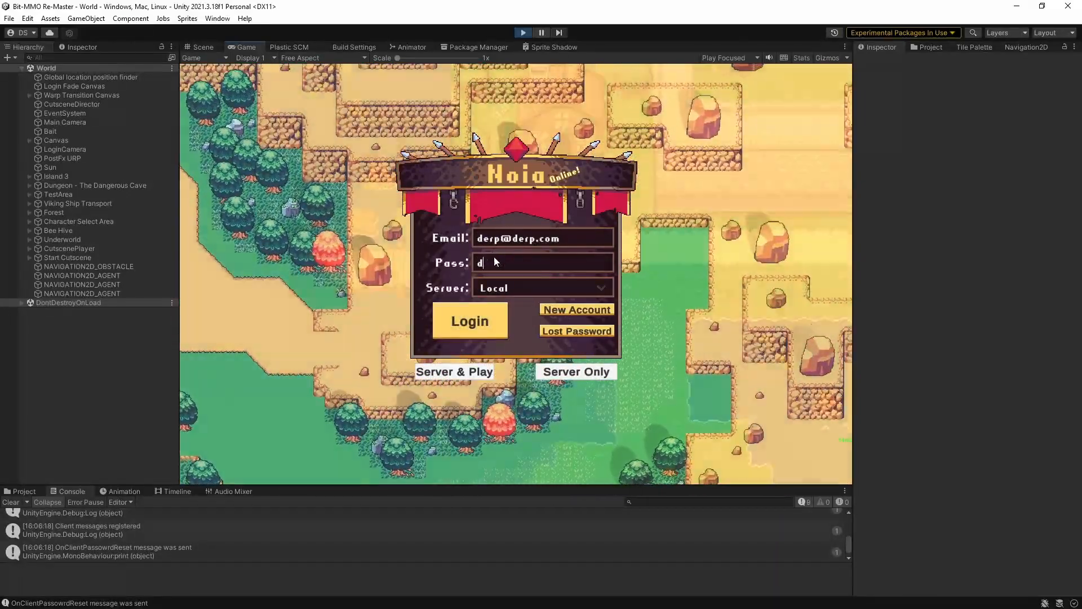
{"action": "left_click", "coordinate": [471, 320]}
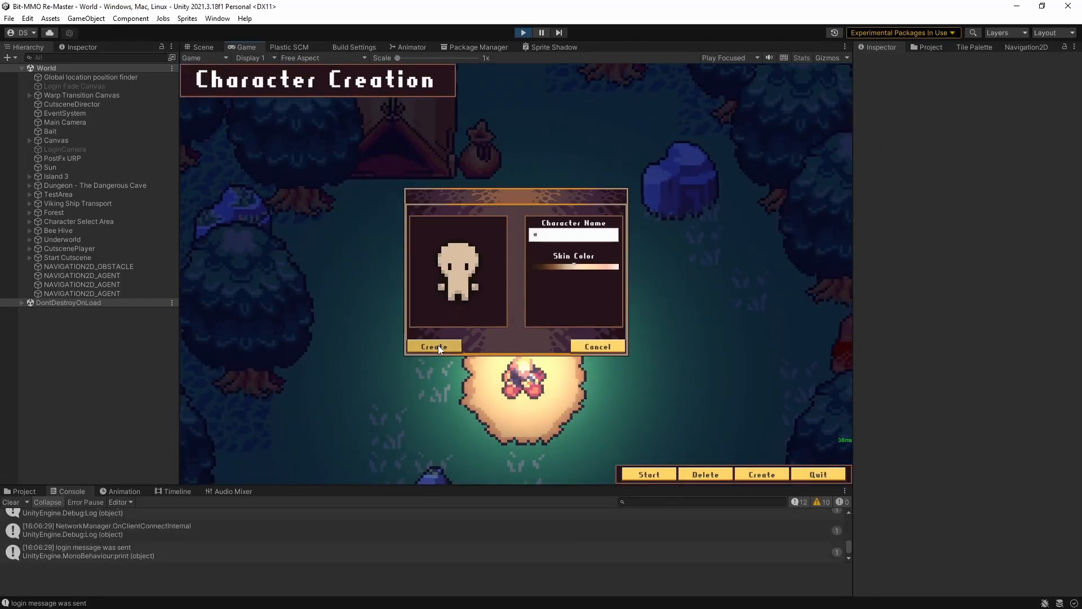
{"action": "left_click", "coordinate": [433, 346]}
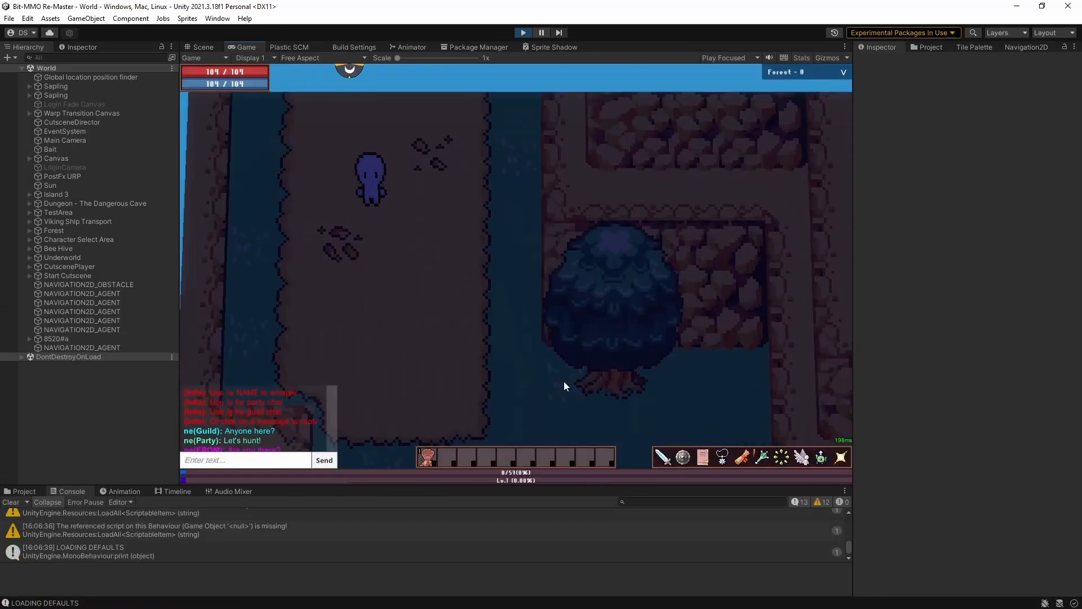